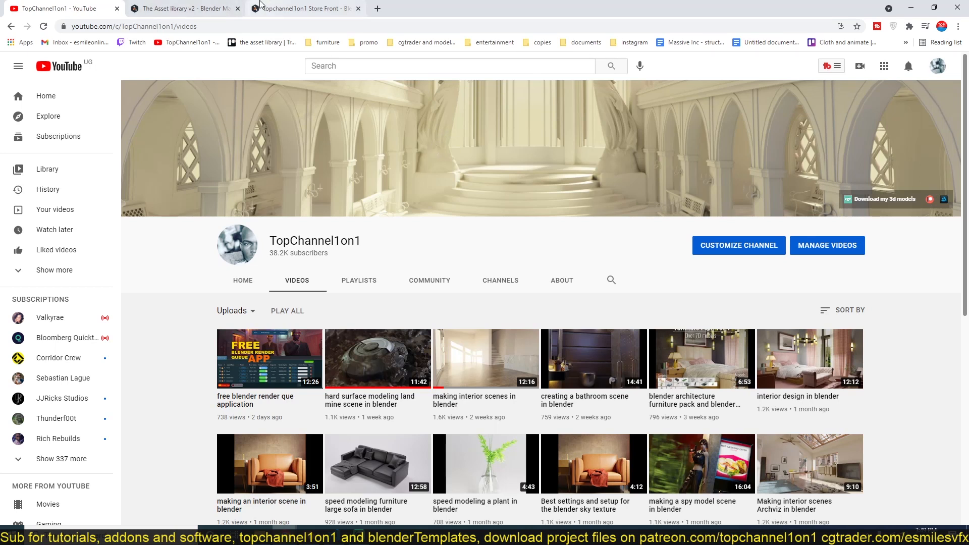
mouse_move(303, 8)
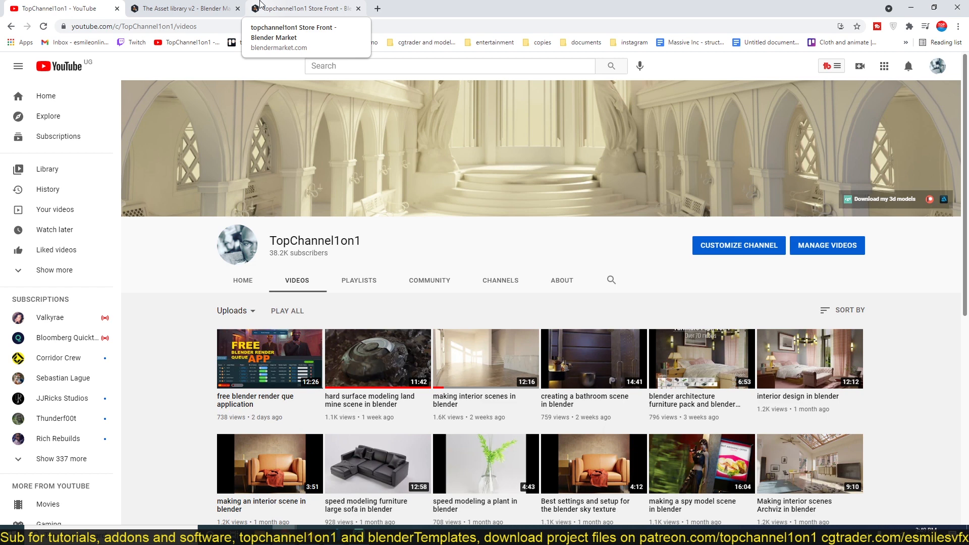
Visit the Blender Market store page, then return to the YouTube channel videos page.
click(303, 8)
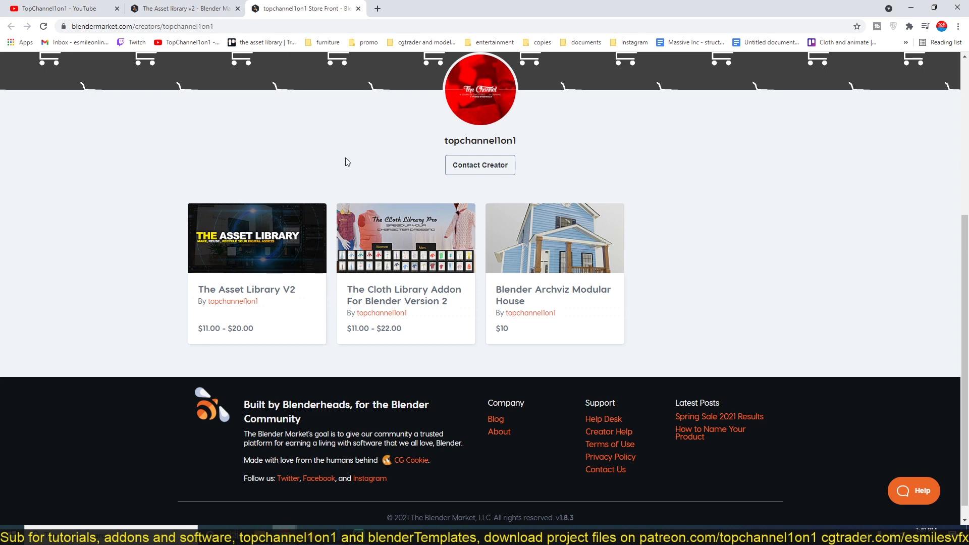
click(55, 8)
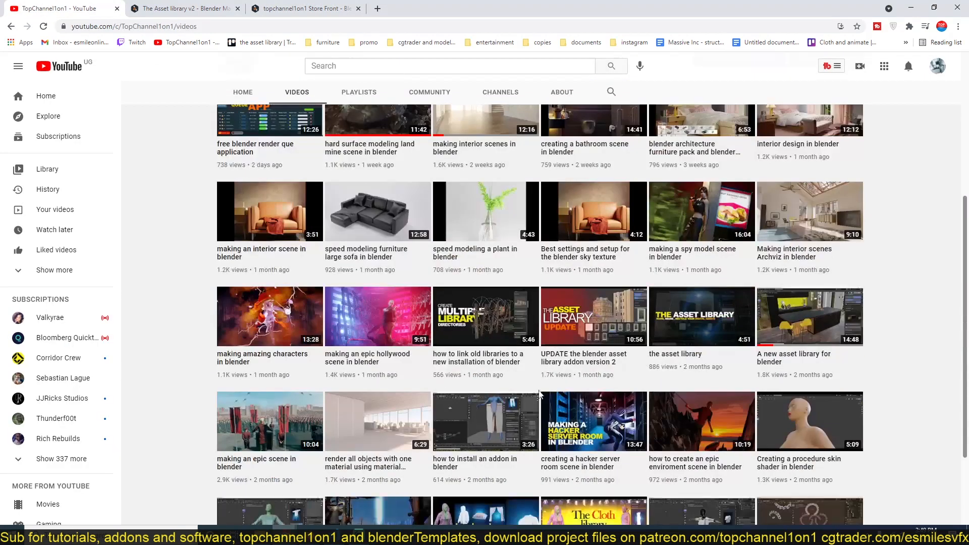
mouse_move(593, 422)
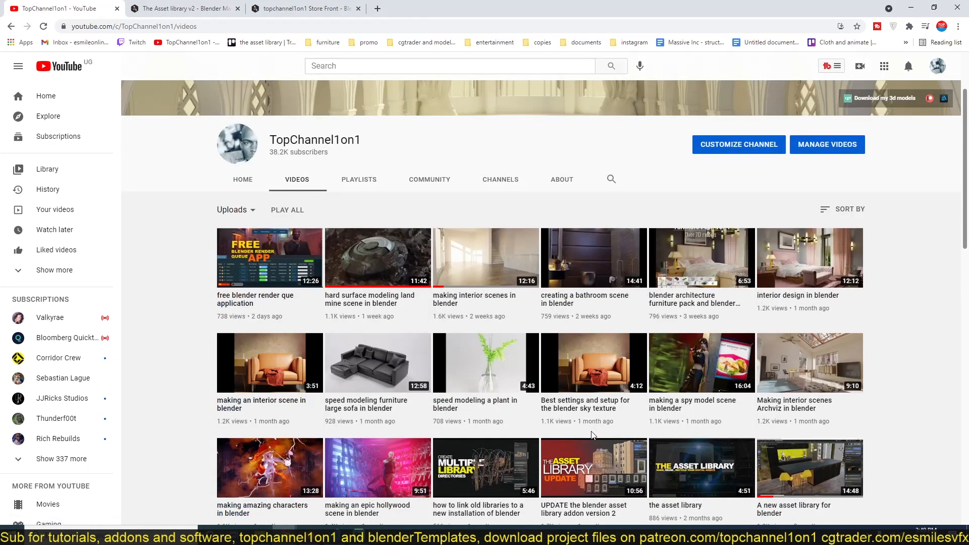
mouse_move(275, 279)
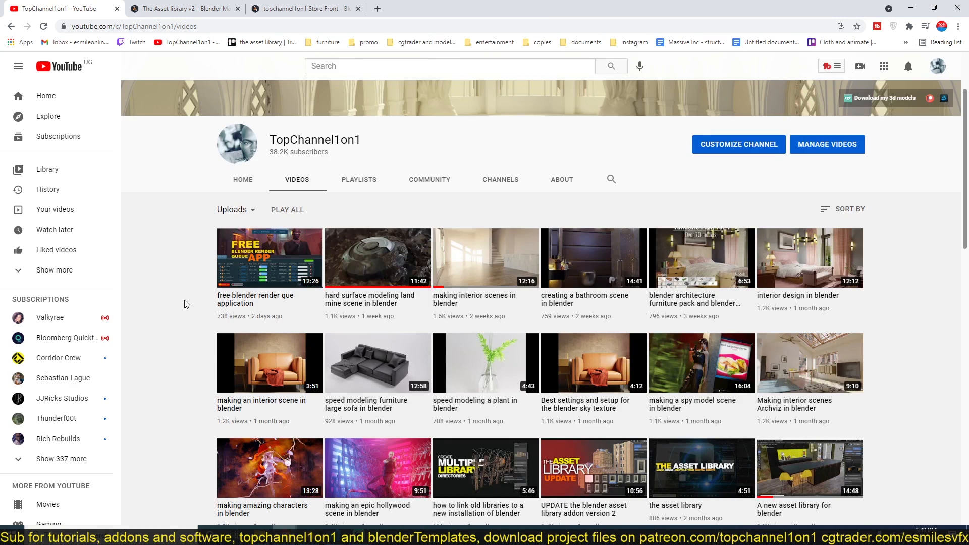
mouse_move(274, 321)
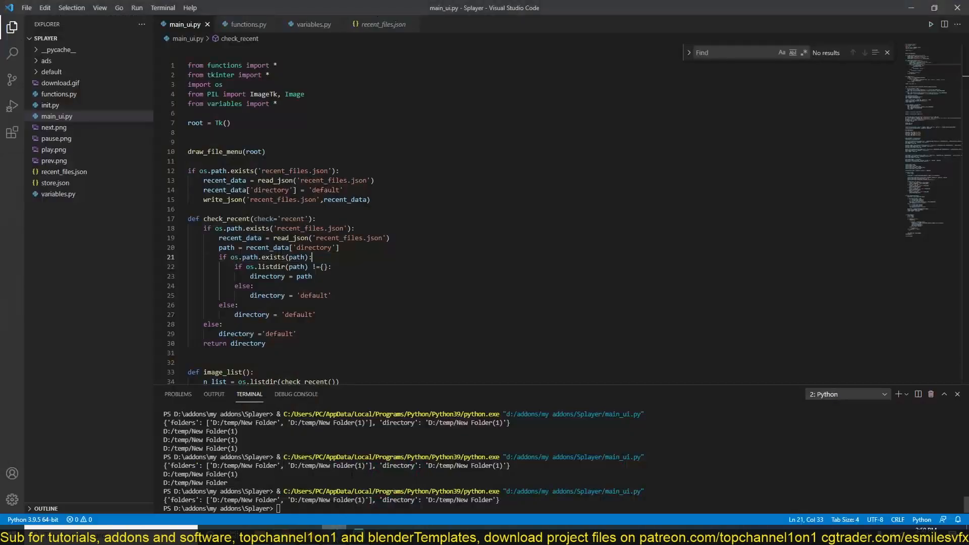
mouse_move(899, 31)
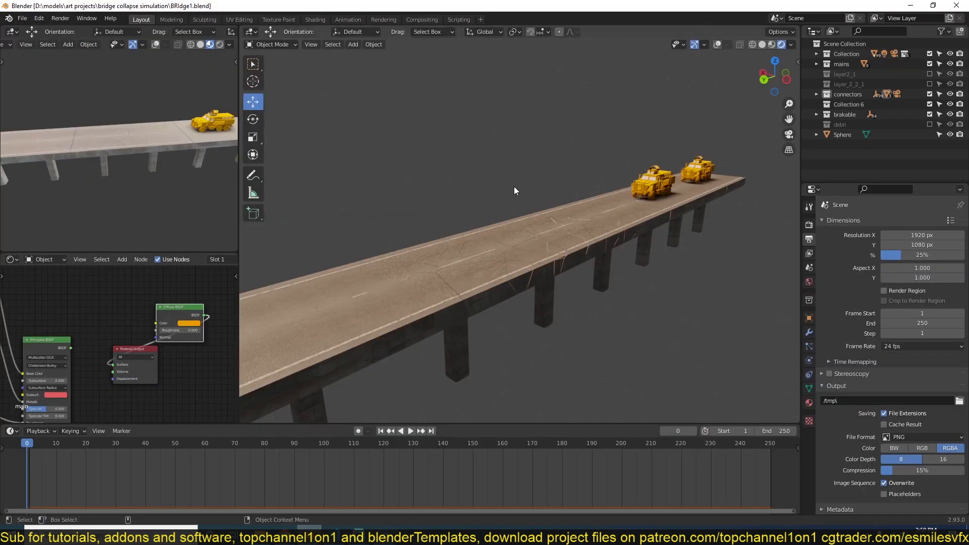
mouse_move(714, 224)
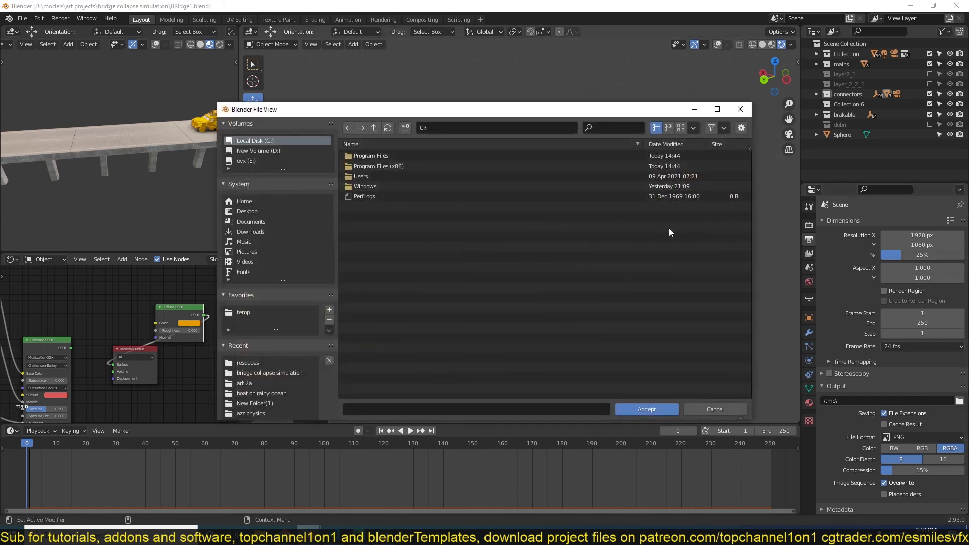
Point Blender's render output to D:\temp\New Folder(2) and save the BRidge1 file.
click(243, 312)
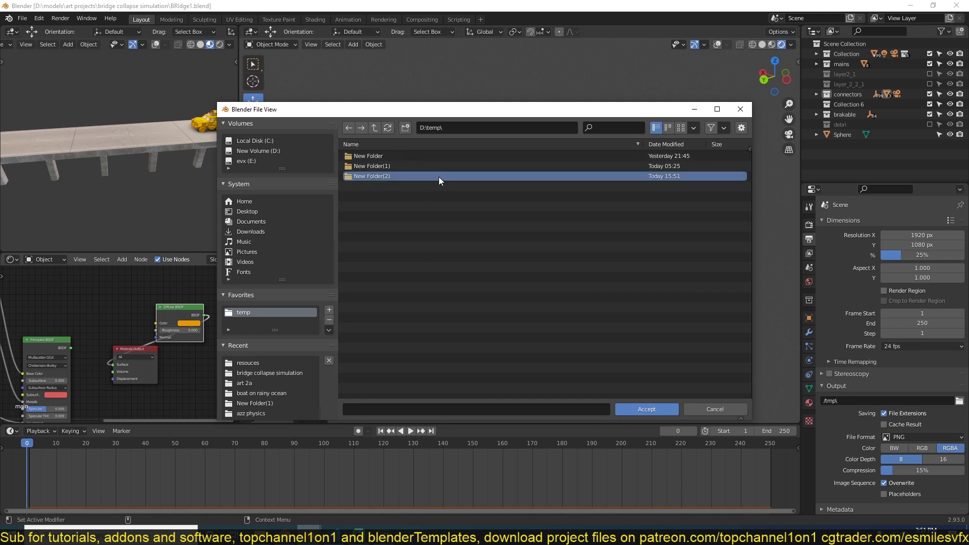
click(646, 409)
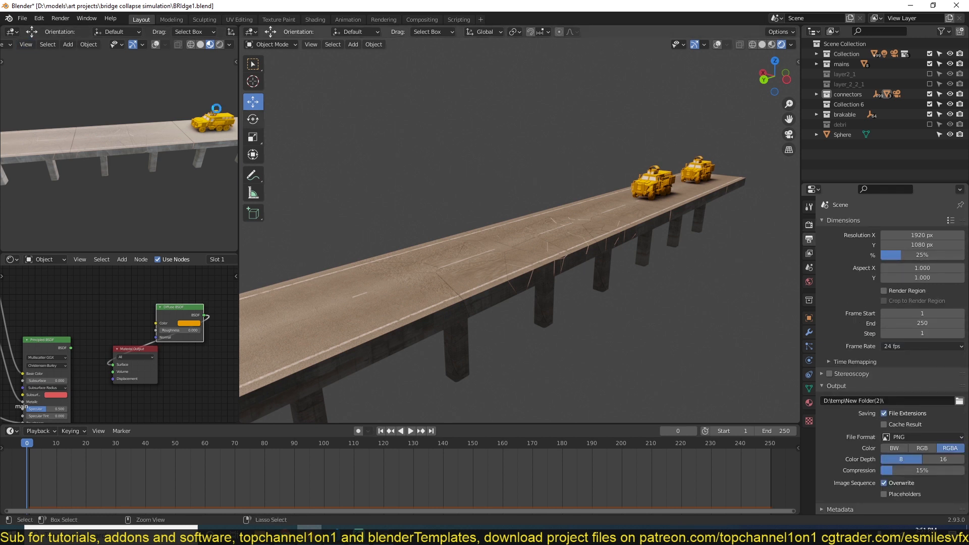
click(60, 18)
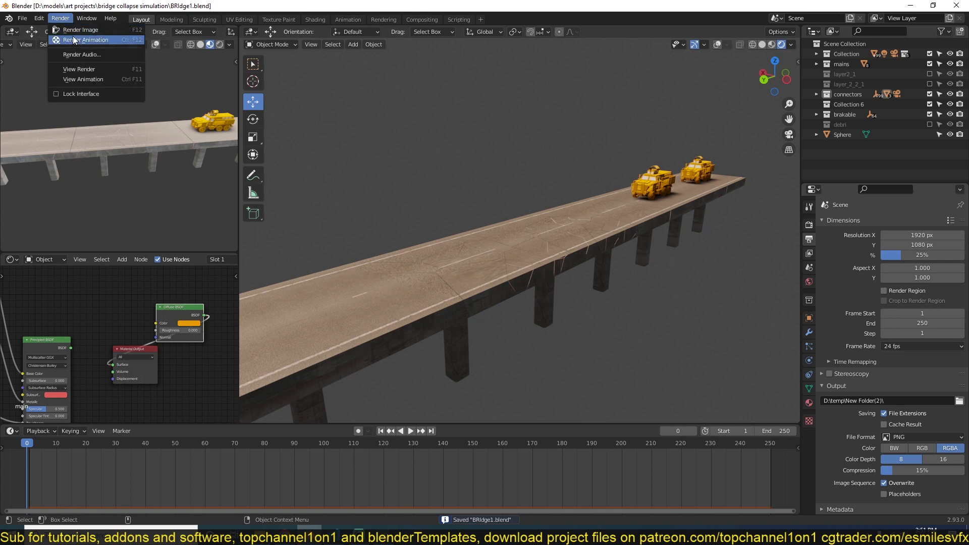
Start Render Animation for the bridge collapse and launch the Splayer tkinter window.
click(87, 40)
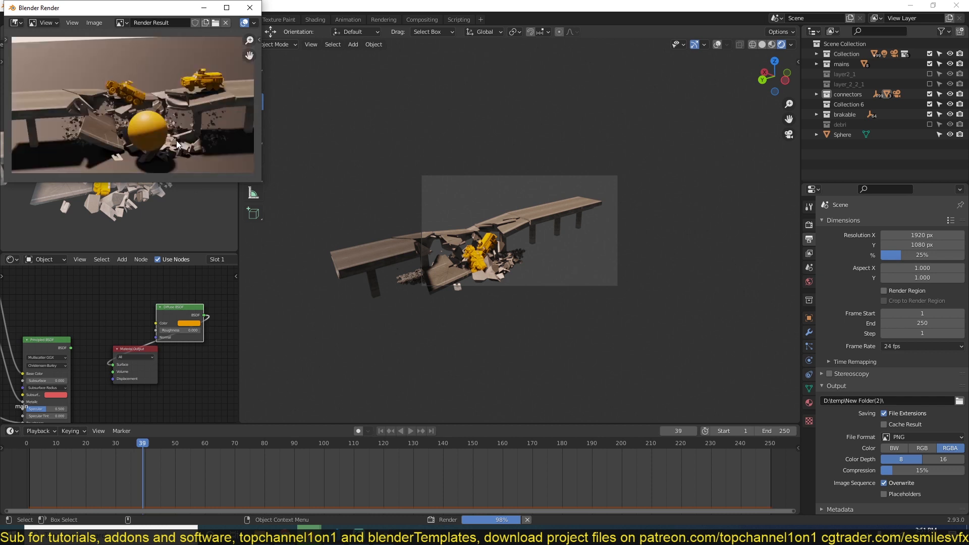
click(154, 443)
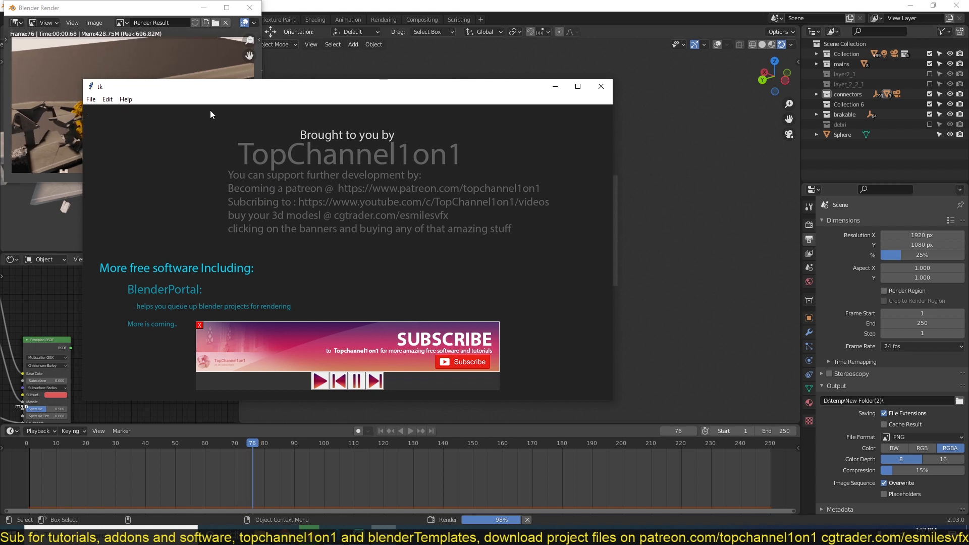
Start choosing an image sequence folder and browse into D:\temp\New Folder.
click(90, 98)
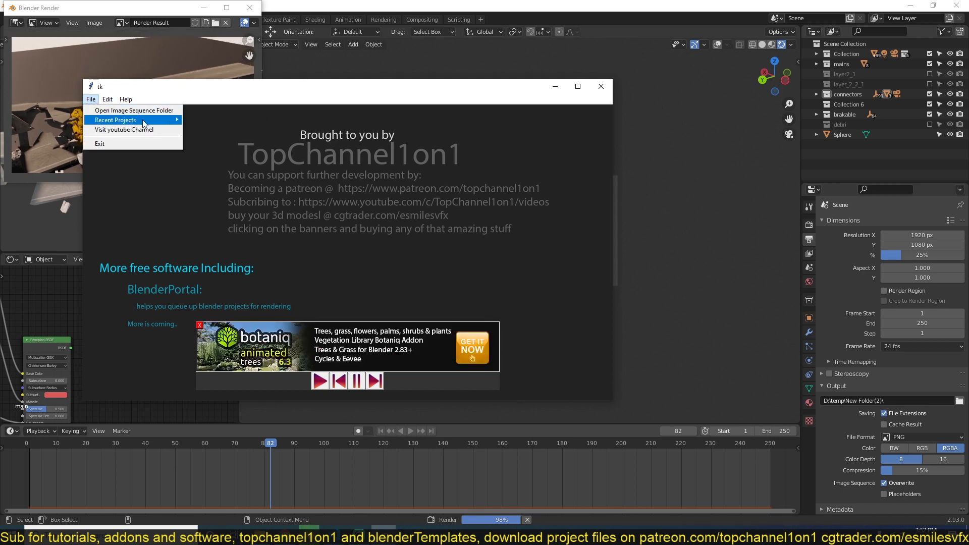
click(133, 110)
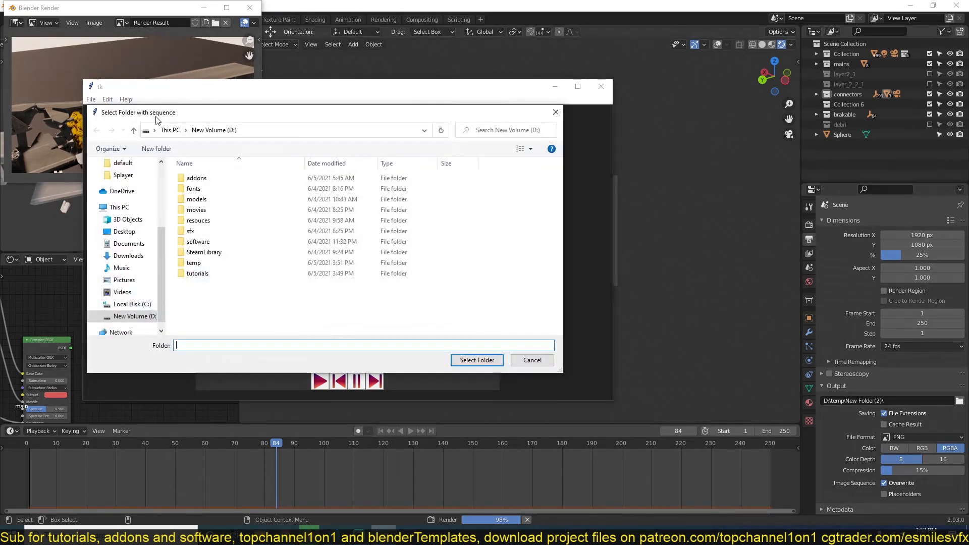
double_click(193, 262)
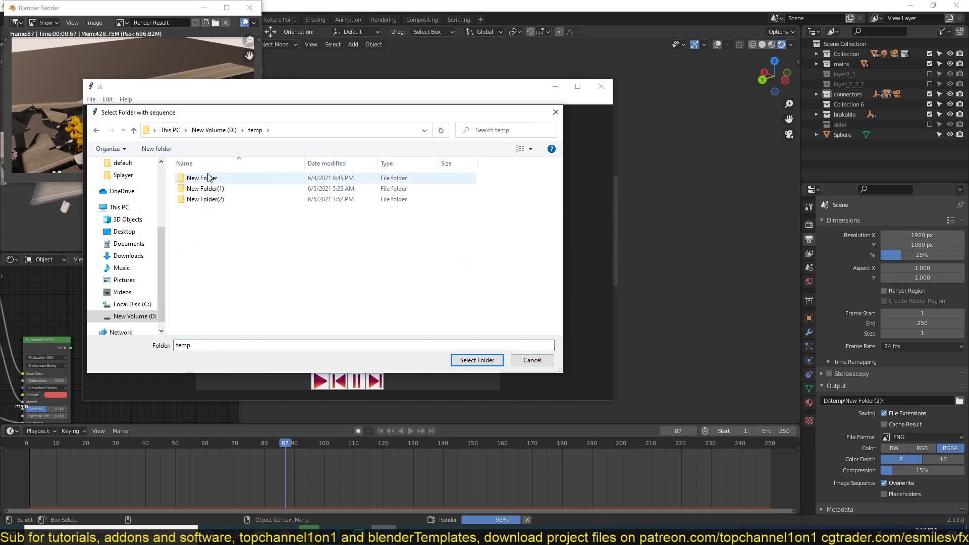
double_click(202, 177)
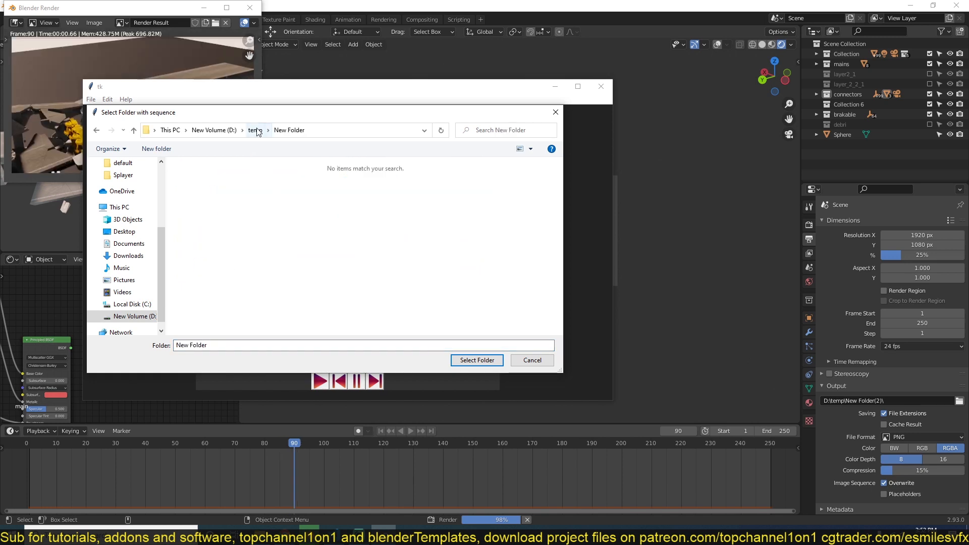
click(255, 130)
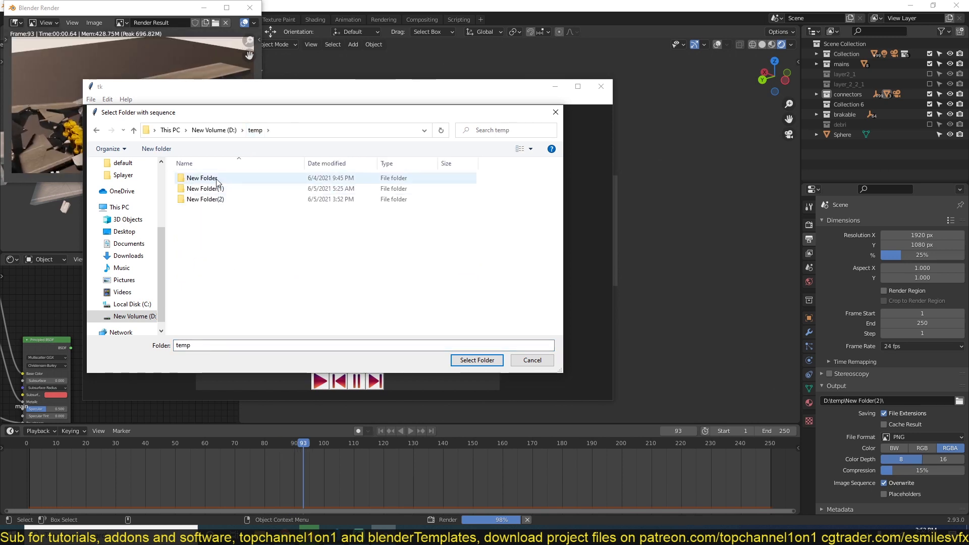
double_click(202, 177)
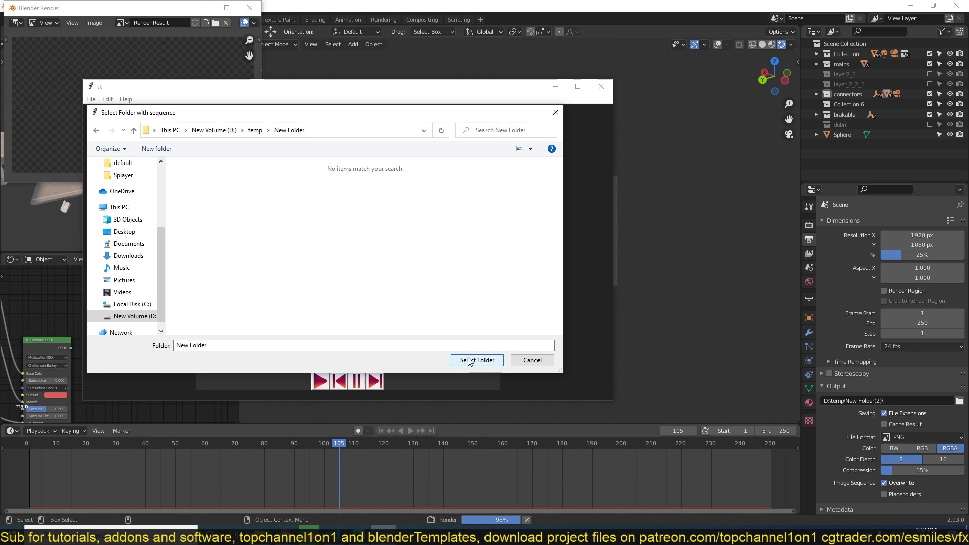
Load New Folder as the playing sequence and confirm opening the promo link in Chrome.
click(476, 360)
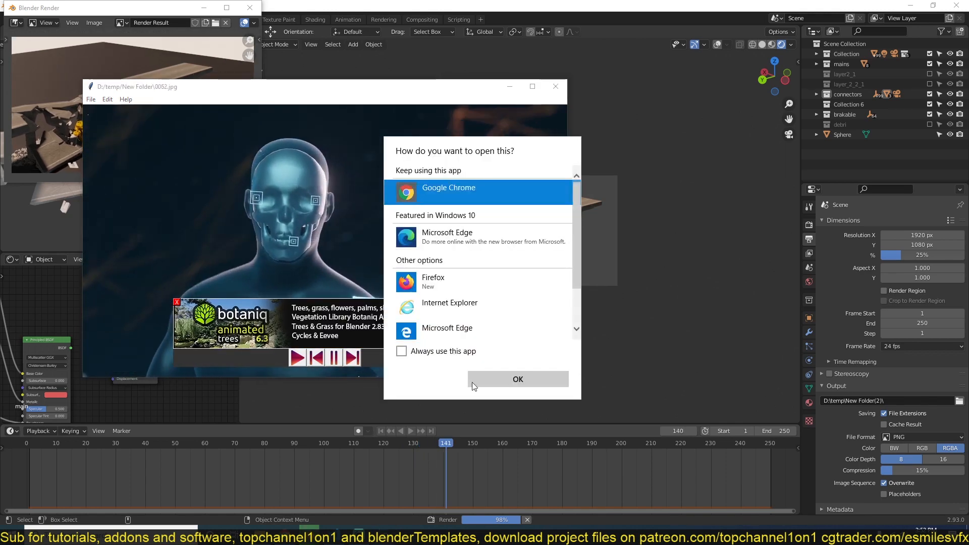
click(517, 379)
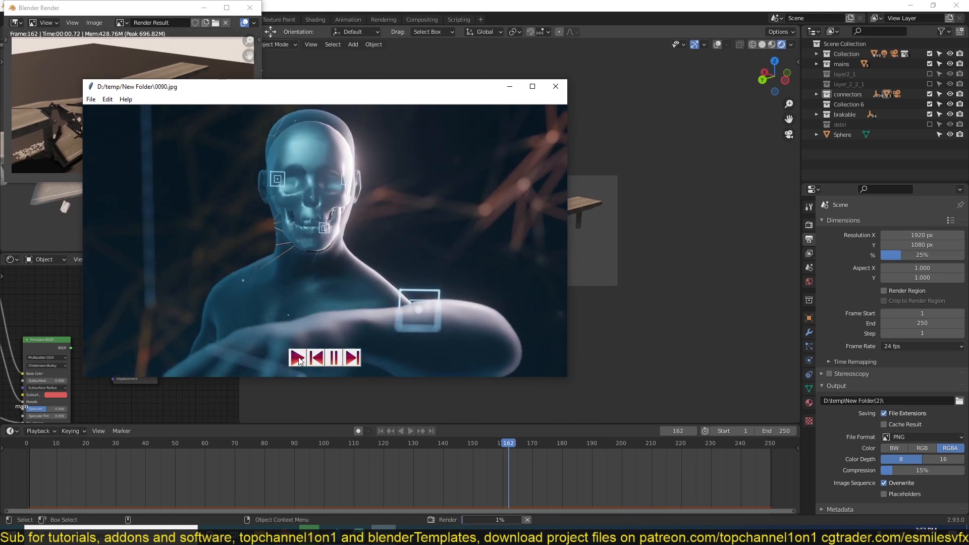
Pause the glowing-figure sequence and step one frame back, then one frame forward.
click(315, 358)
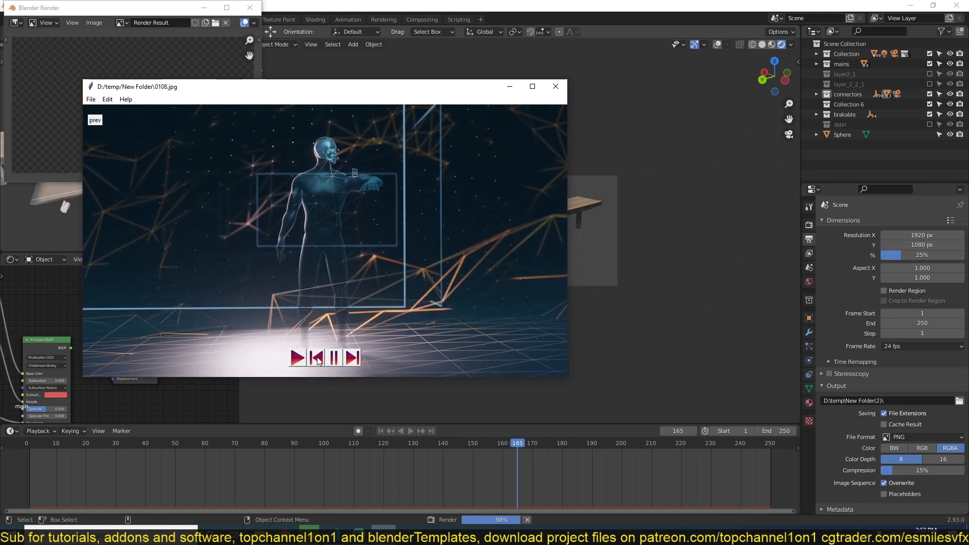
click(353, 357)
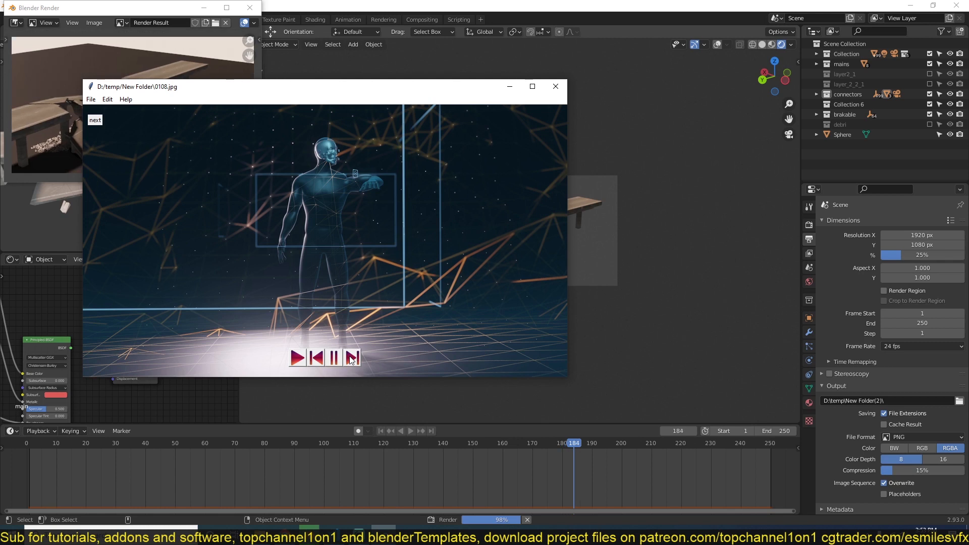
click(351, 358)
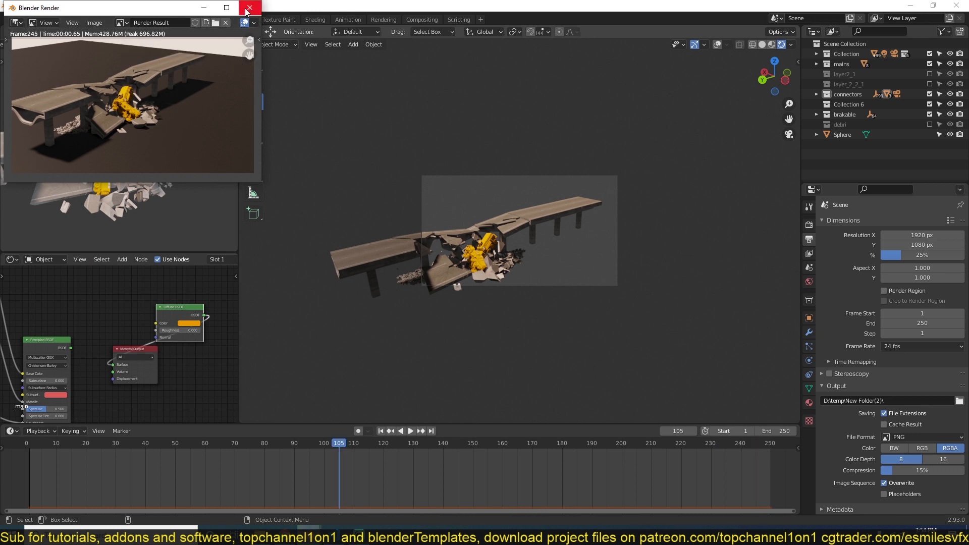
mouse_move(250, 7)
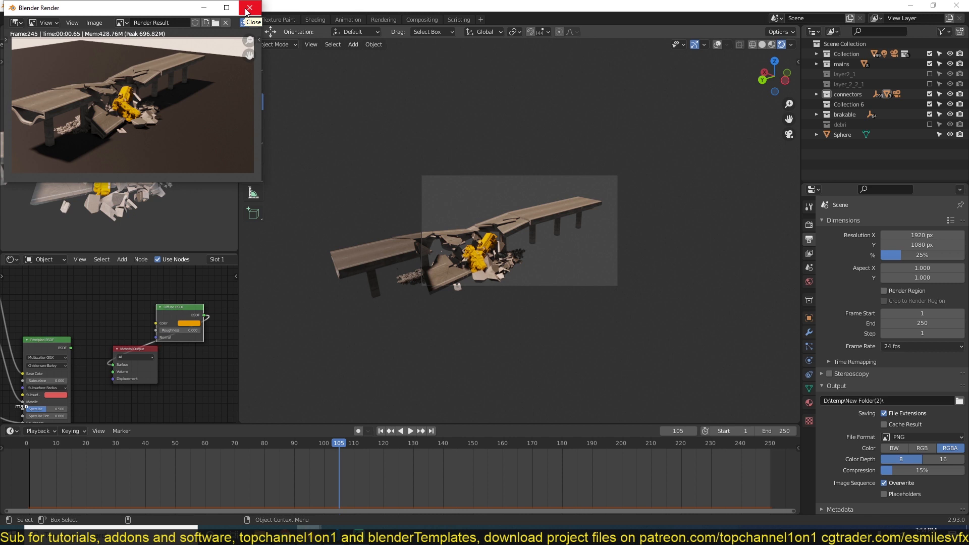
Close the finished Blender Render window and the viewer showing frame 0138.png.
click(249, 7)
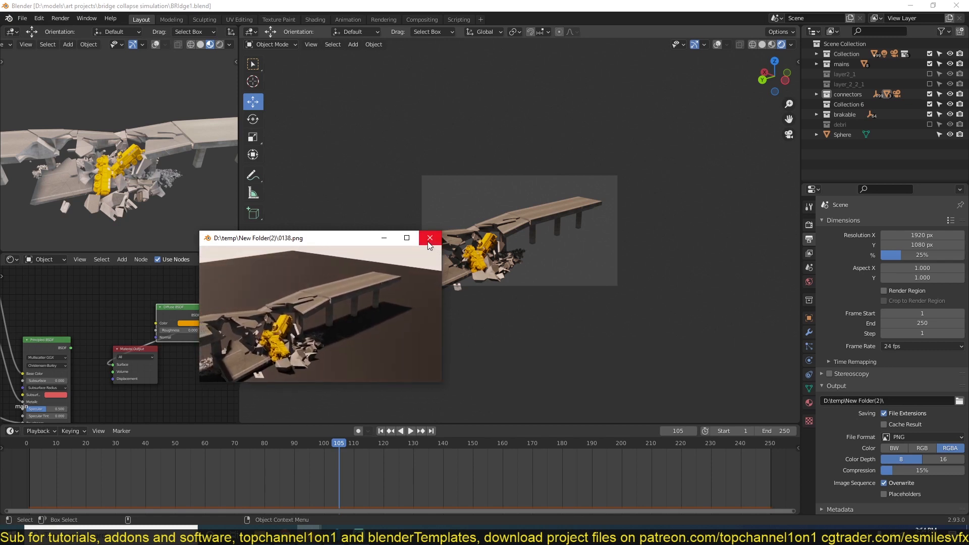
click(429, 238)
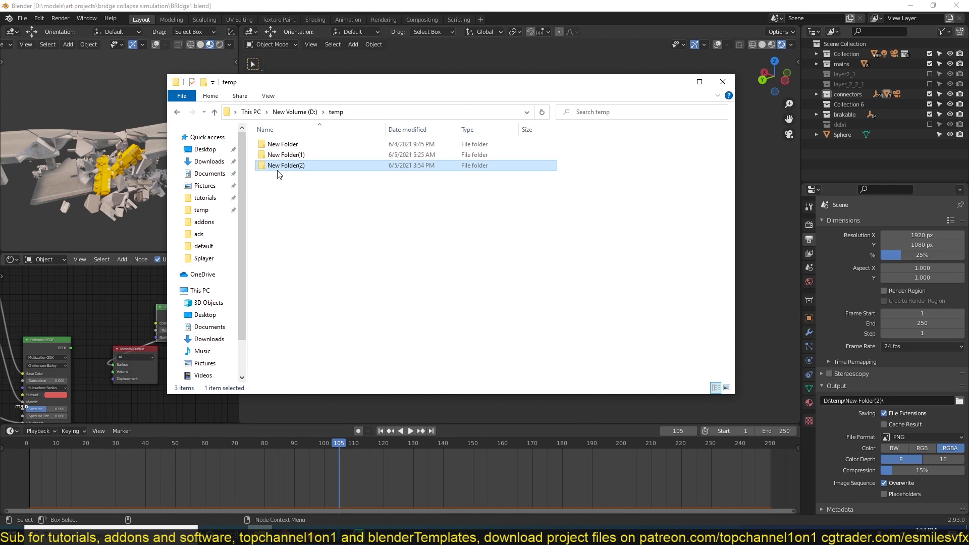
Browse New Folder(1)'s frames and video clip, then open New Folder's 114 figure frames.
double_click(286, 164)
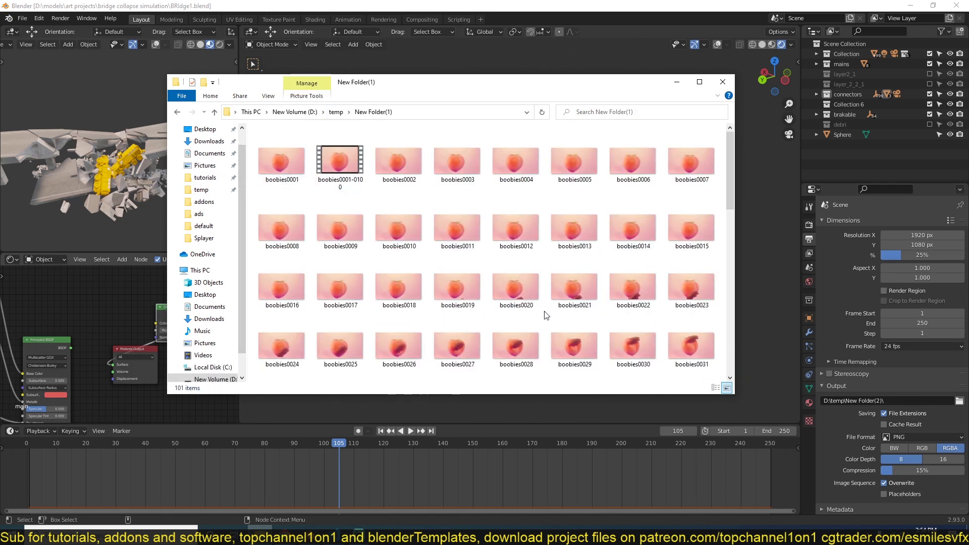
click(340, 158)
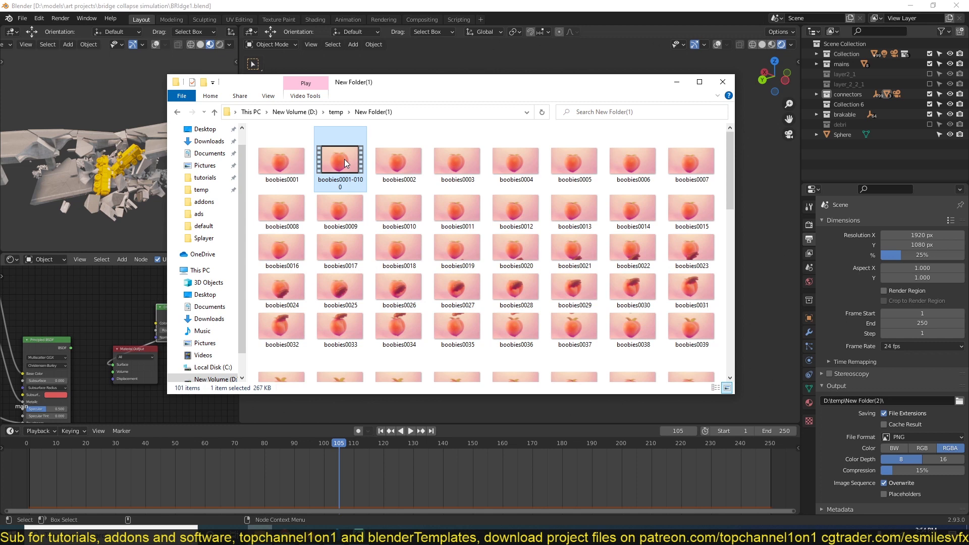
scroll(down, 3)
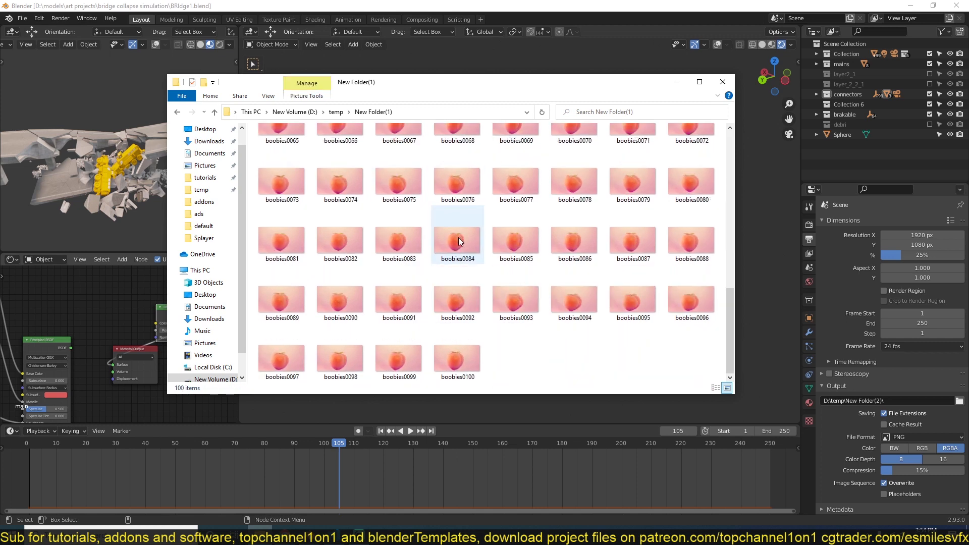
click(214, 112)
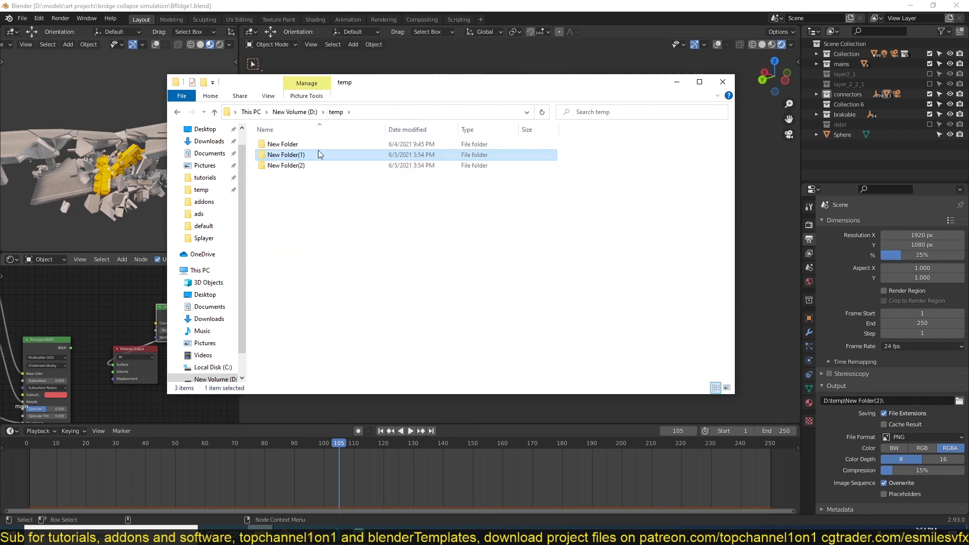
double_click(282, 145)
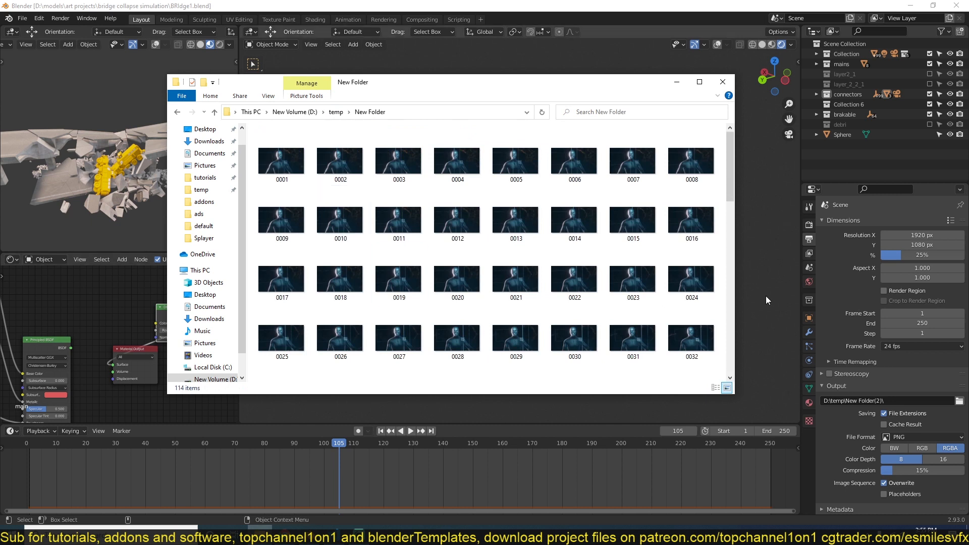
mouse_move(348, 107)
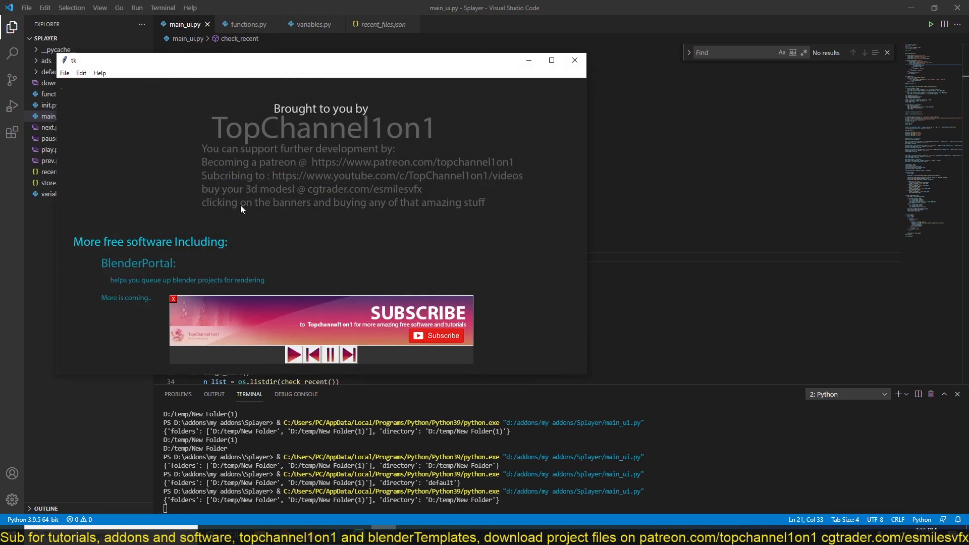
mouse_move(209, 120)
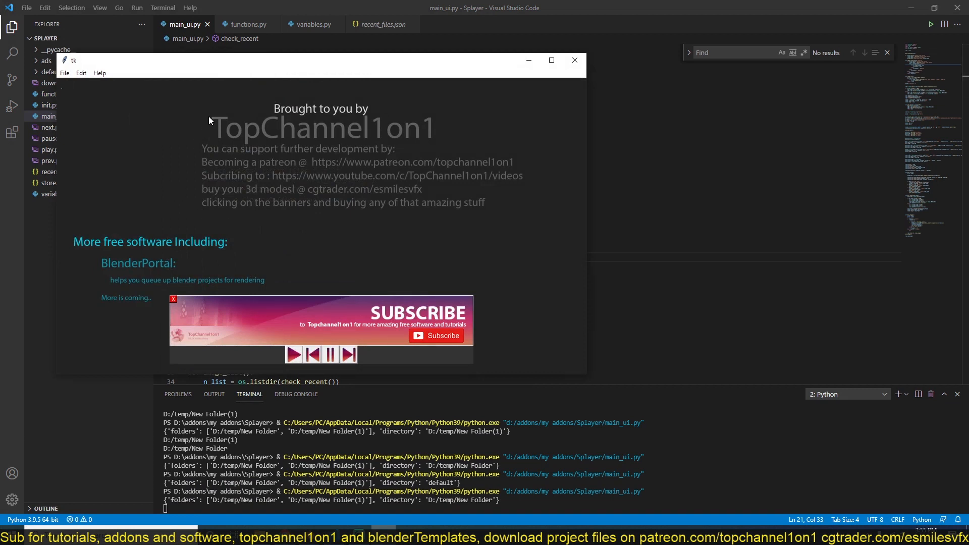
mouse_move(173, 97)
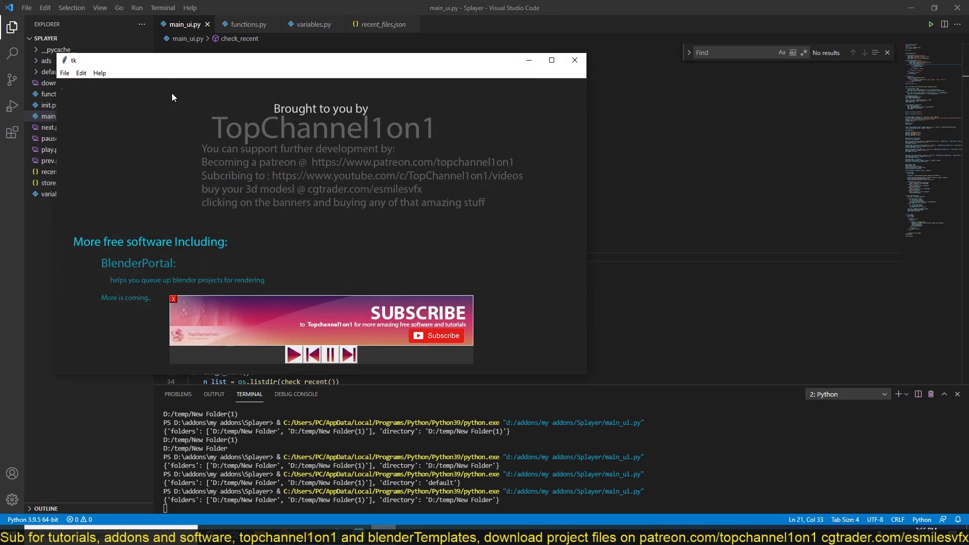
Start choosing an image sequence folder from Splayer's File menu, listing D:\temp.
click(64, 72)
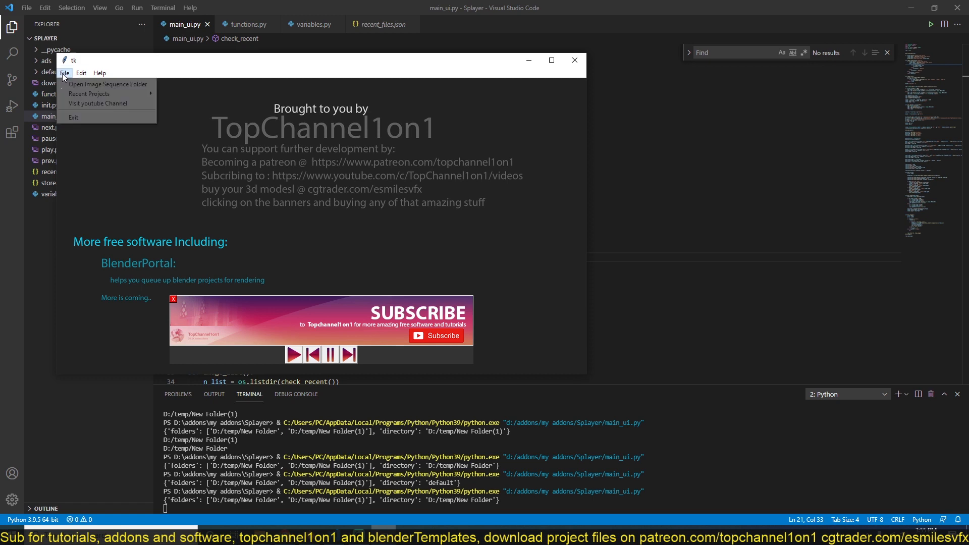
mouse_move(108, 84)
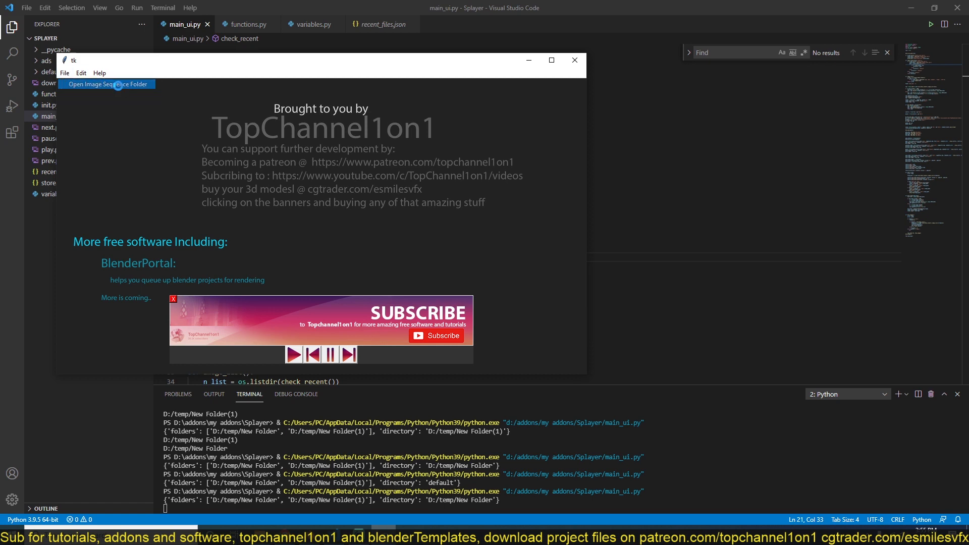
click(106, 84)
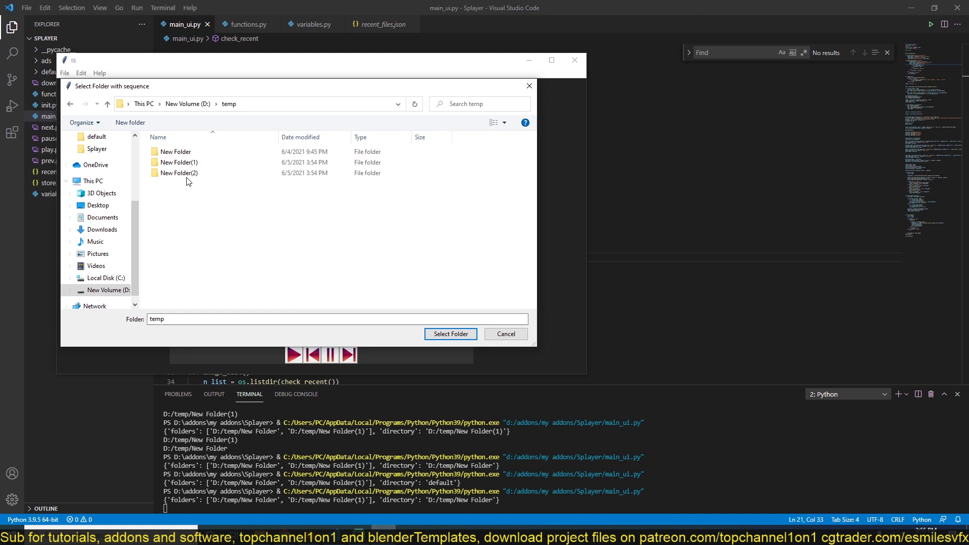
Select D:\temp\New Folder(2) so Splayer shows the collapsing-bridge render frames.
double_click(180, 172)
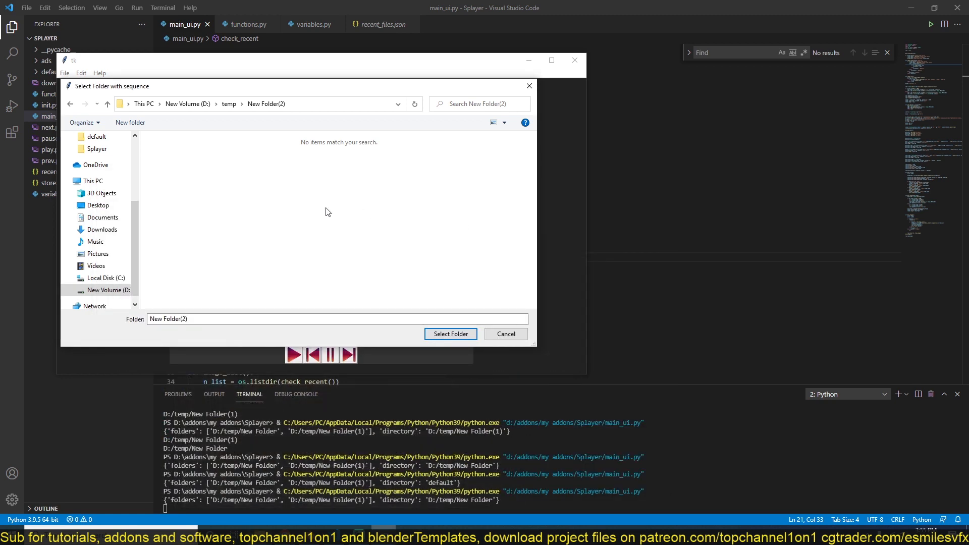
click(450, 335)
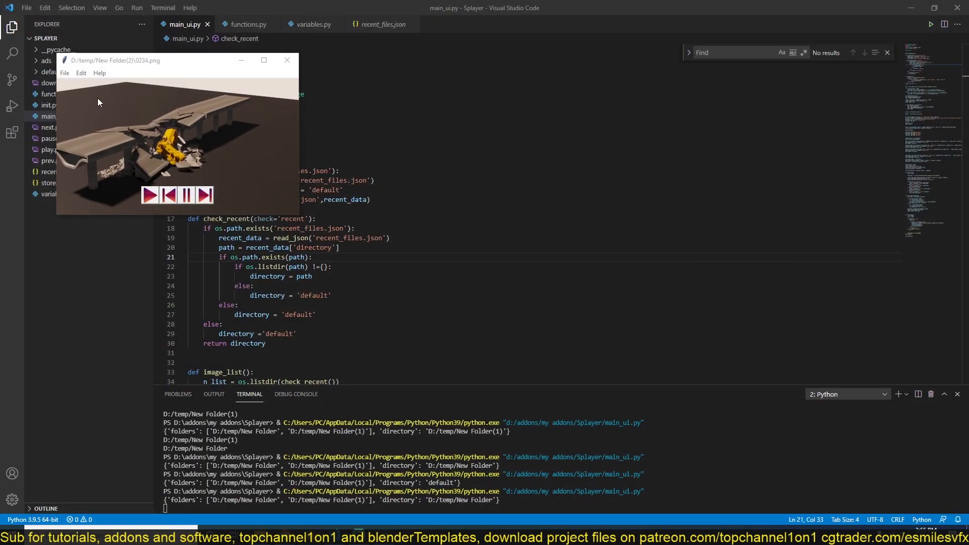
Switch playback to the recent project D:/temp/New Folder(1), the peach animation.
click(65, 72)
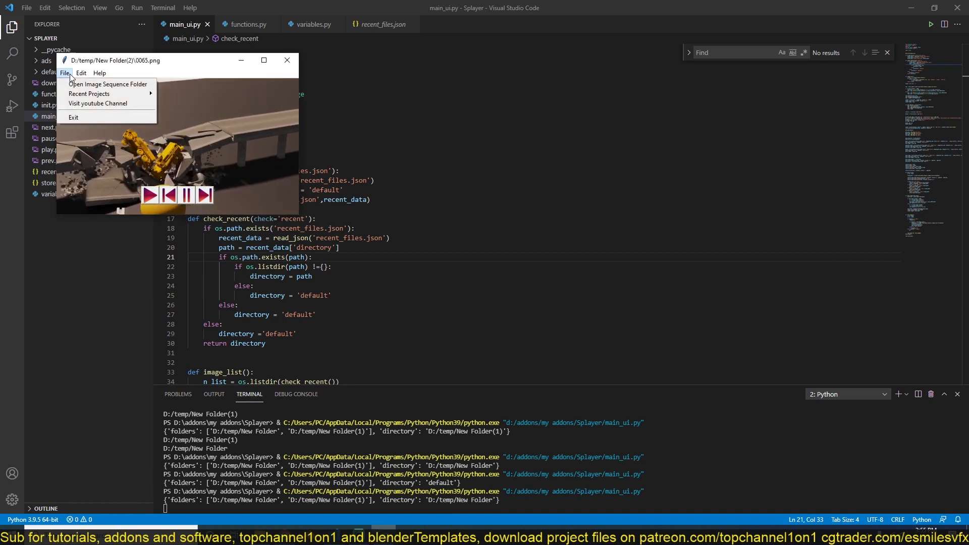
mouse_move(89, 93)
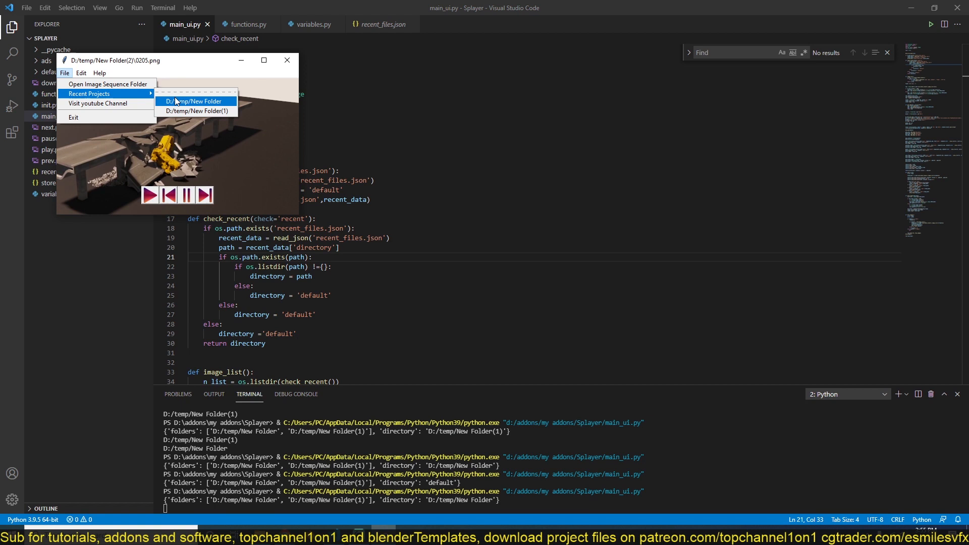
click(194, 101)
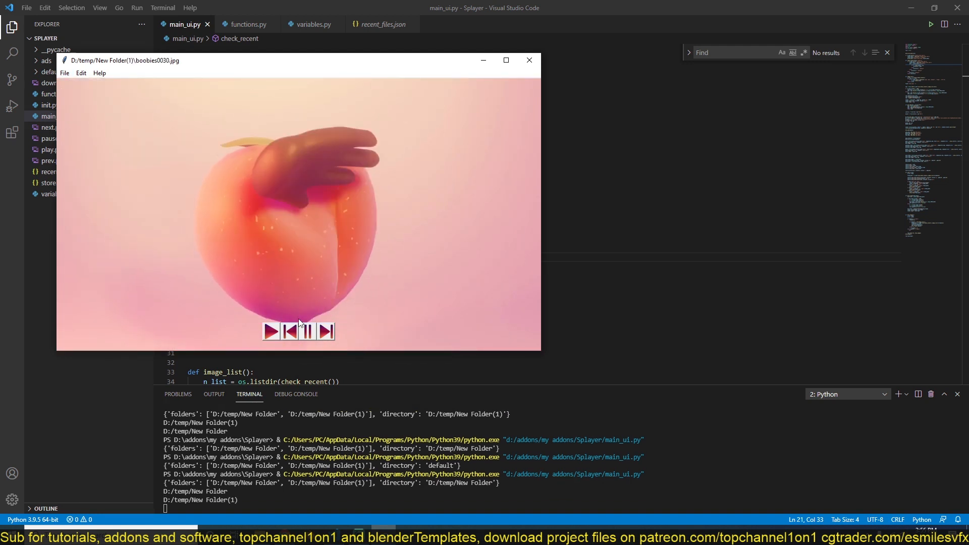
Step back several frames through the peach sequence, then forward, resting on frame 0079.
click(289, 332)
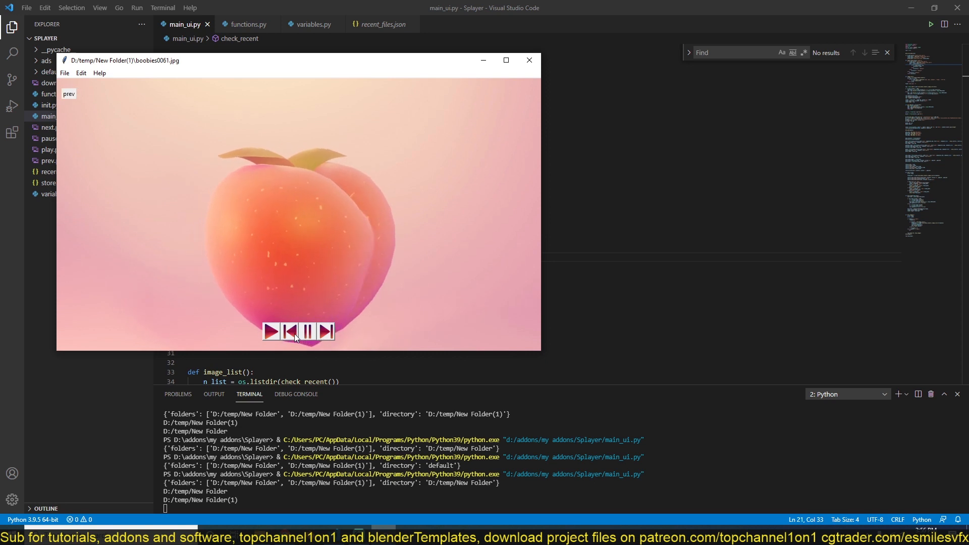
click(288, 332)
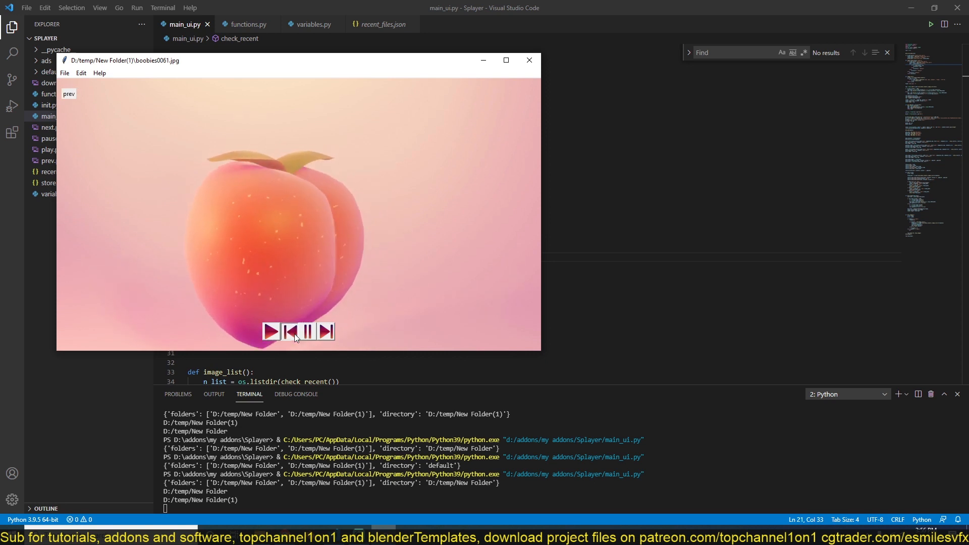
click(289, 331)
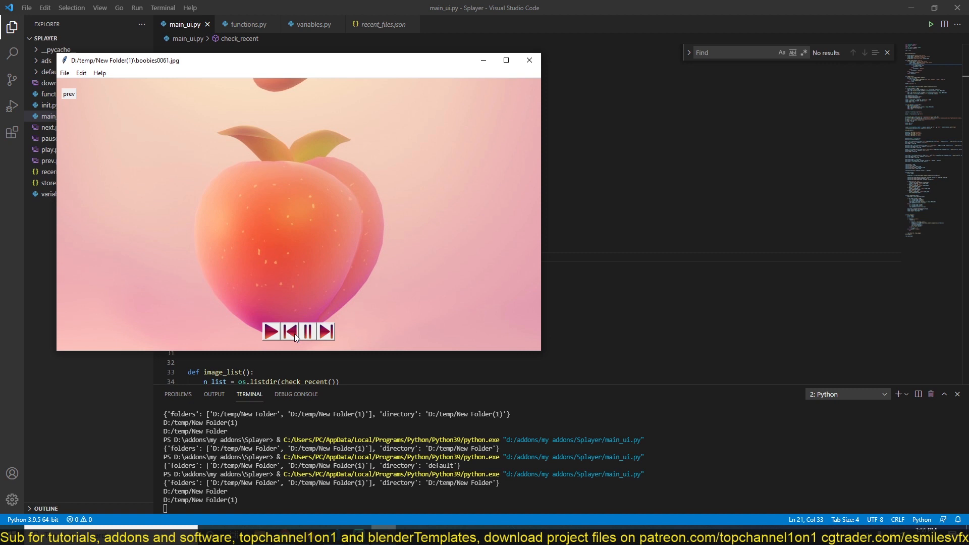
click(290, 333)
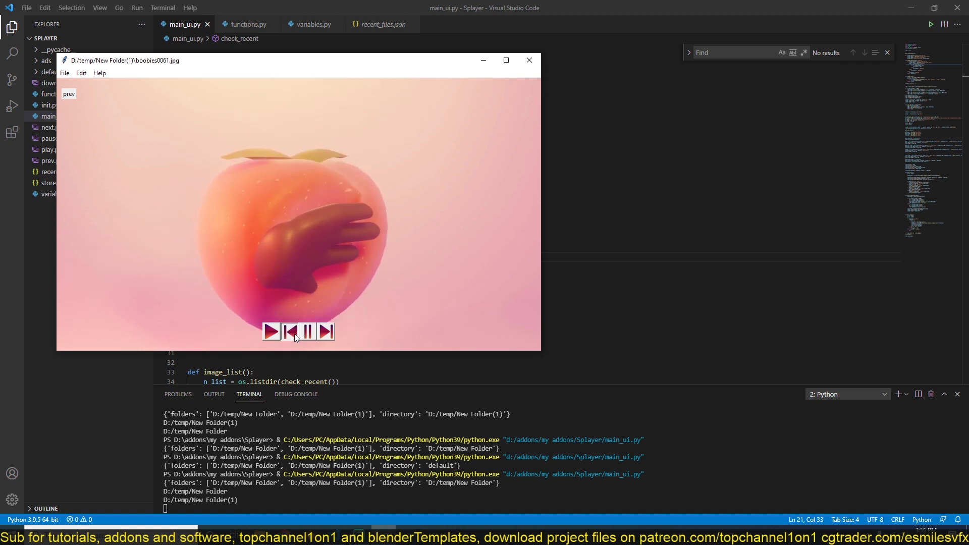
click(289, 332)
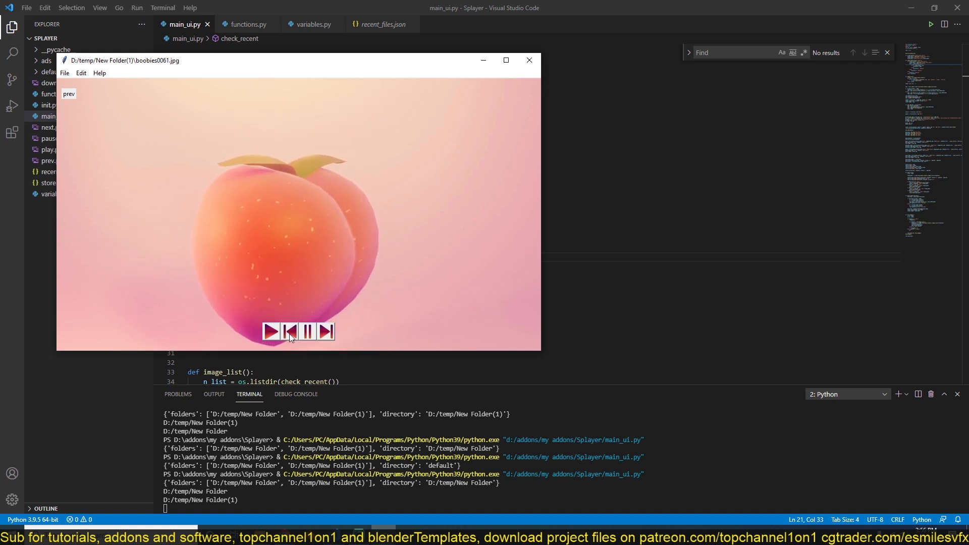
click(330, 331)
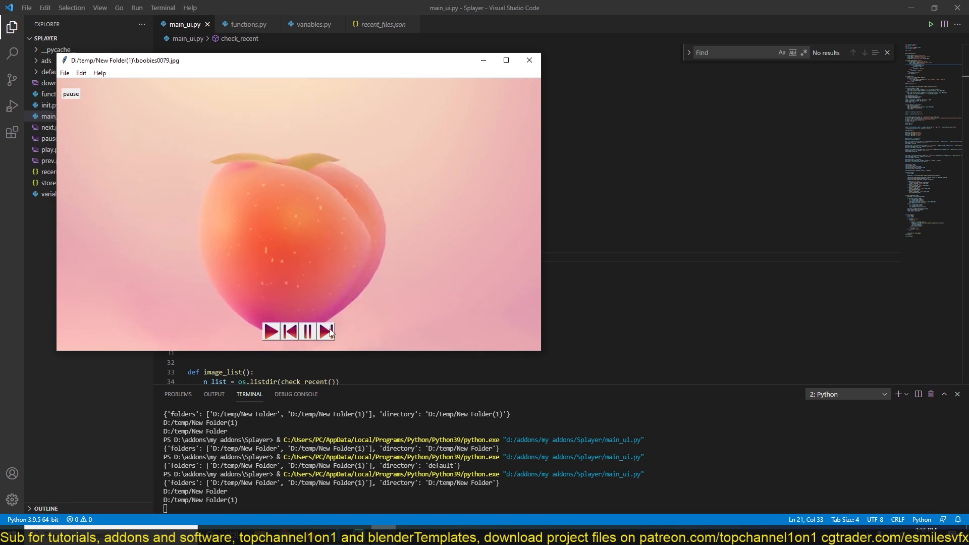
click(327, 333)
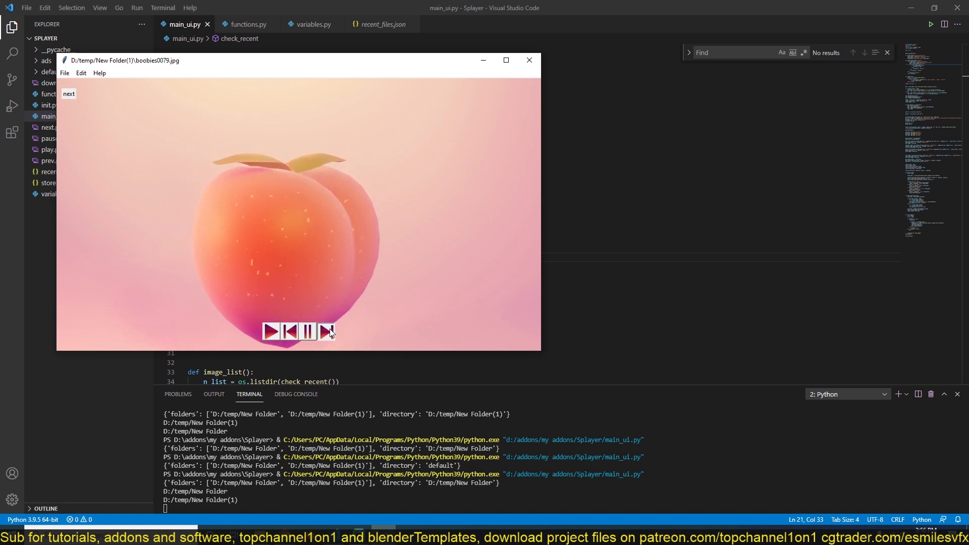
click(65, 72)
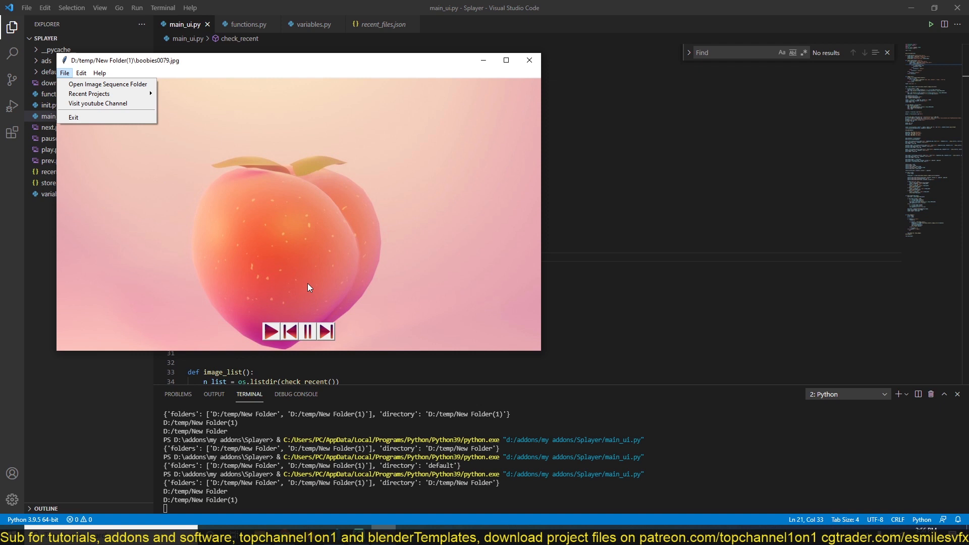
mouse_move(286, 283)
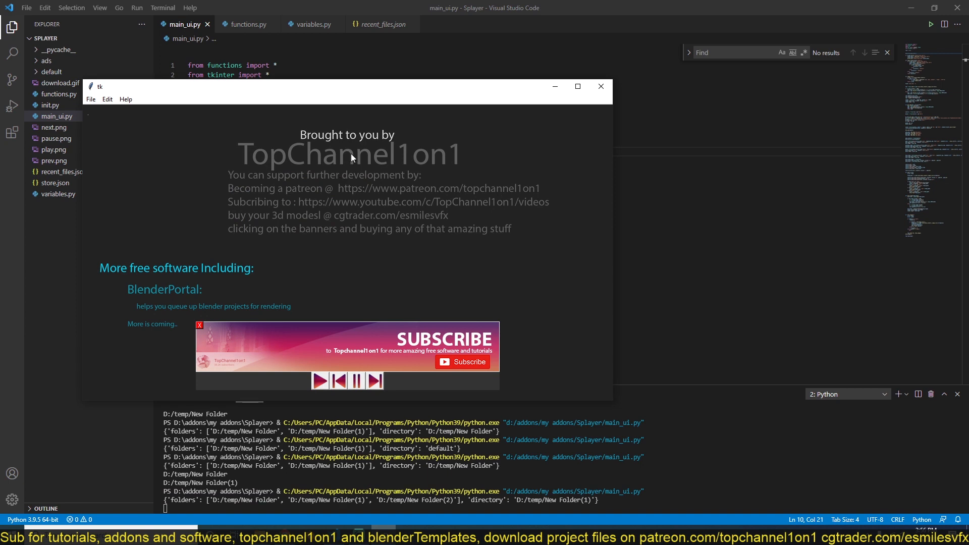
Load D:\temp\New Folder, the glowing-figure sequence, via the image sequence folder chooser.
click(90, 99)
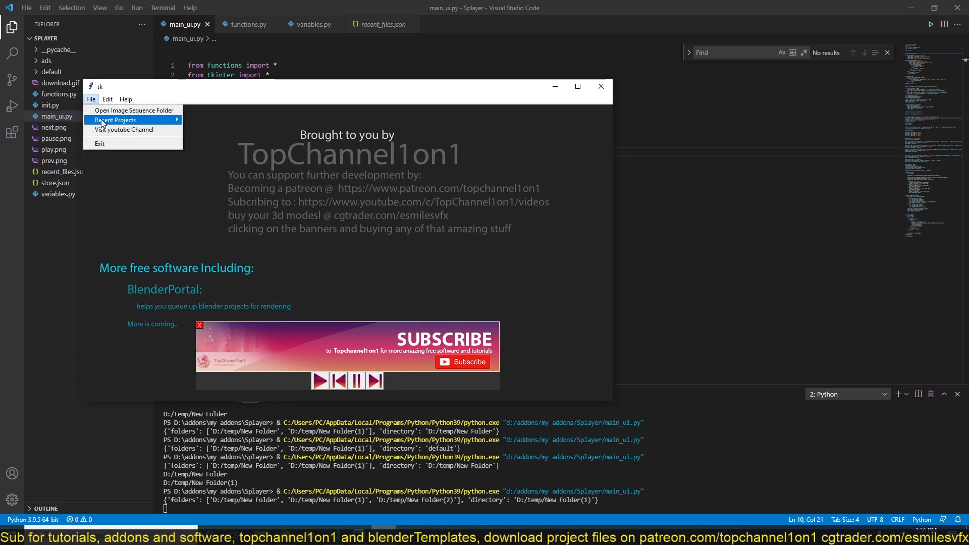
click(132, 110)
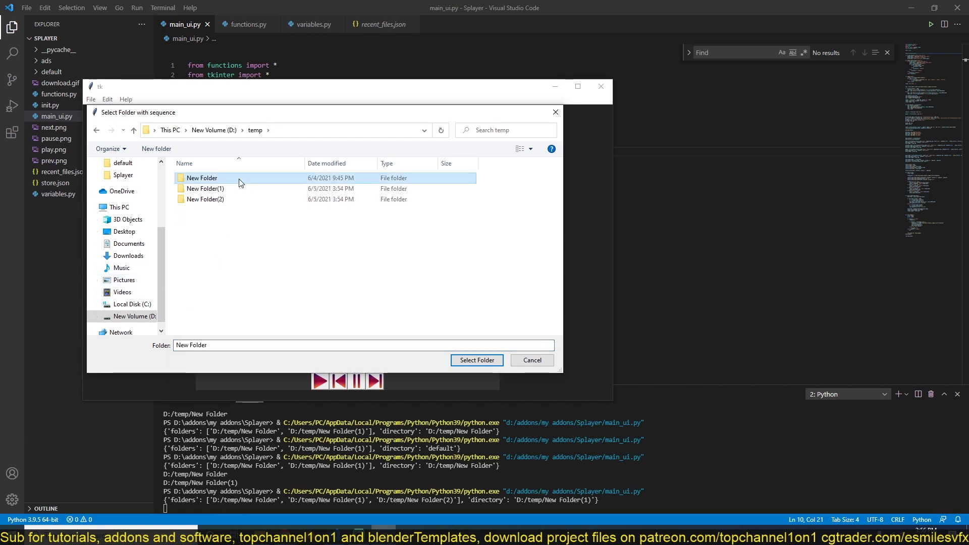
click(476, 359)
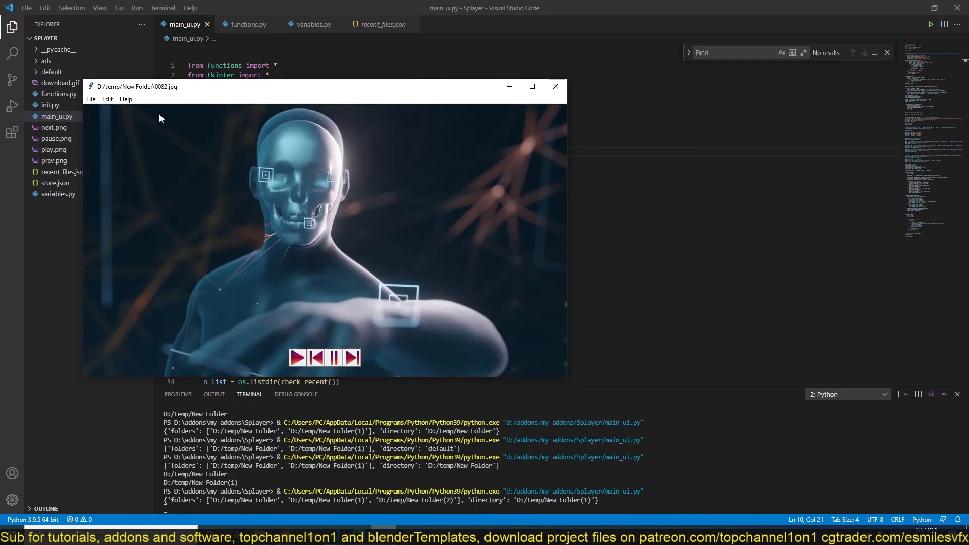
Switch playback to the recent project D:/temp/New Folder(2), the bridge-collapse render.
click(91, 100)
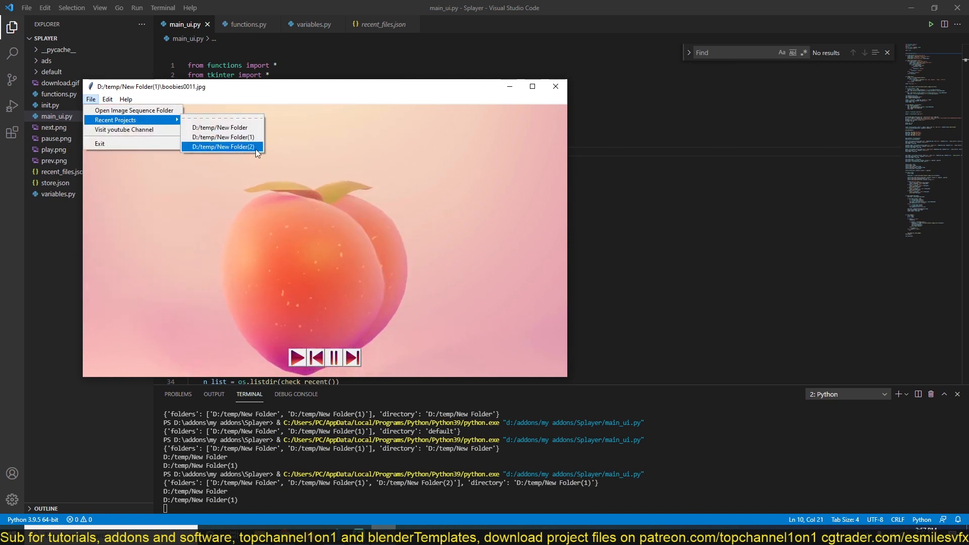
click(222, 146)
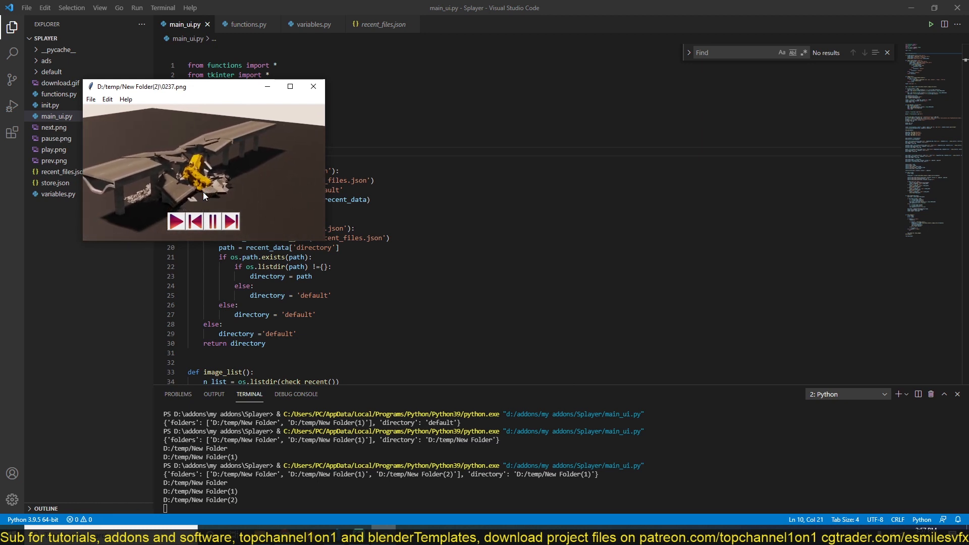
click(193, 221)
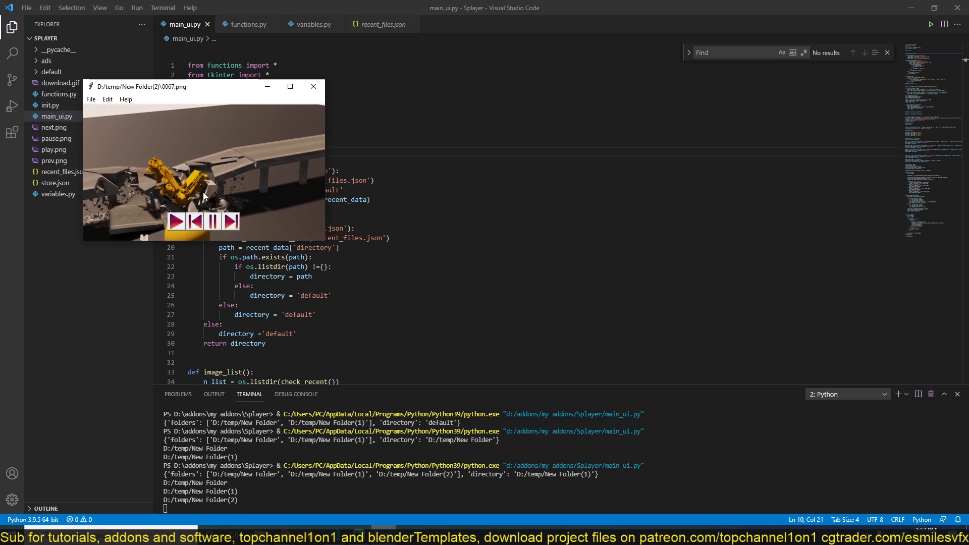